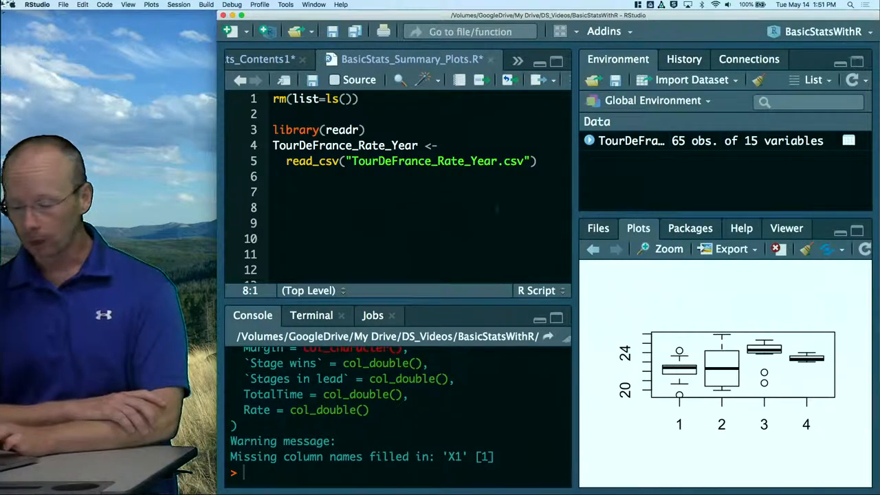
Step: Enlarge the four-group rider rate box plot in a Plot Zoom window
click(662, 249)
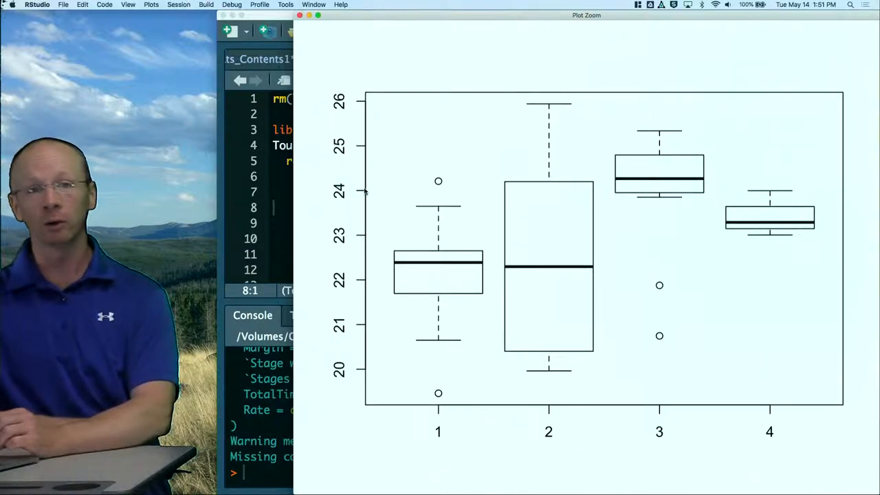
mouse_move(446, 277)
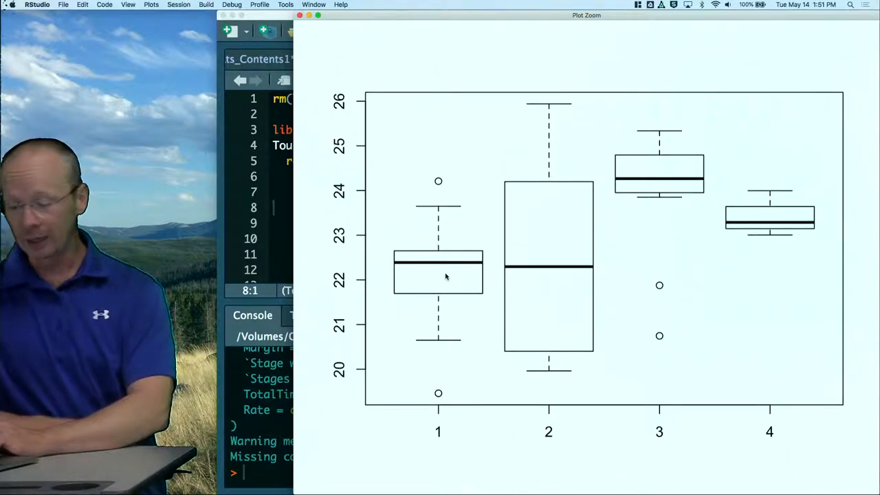
mouse_move(660, 162)
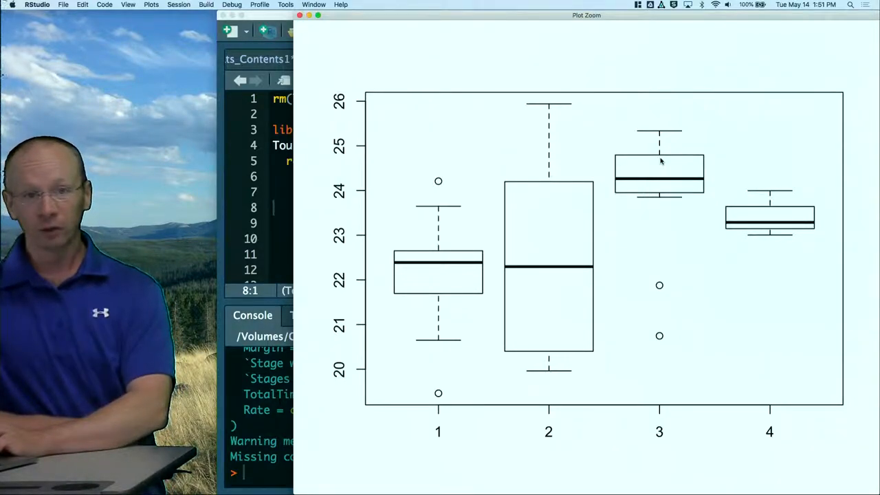
mouse_move(347, 129)
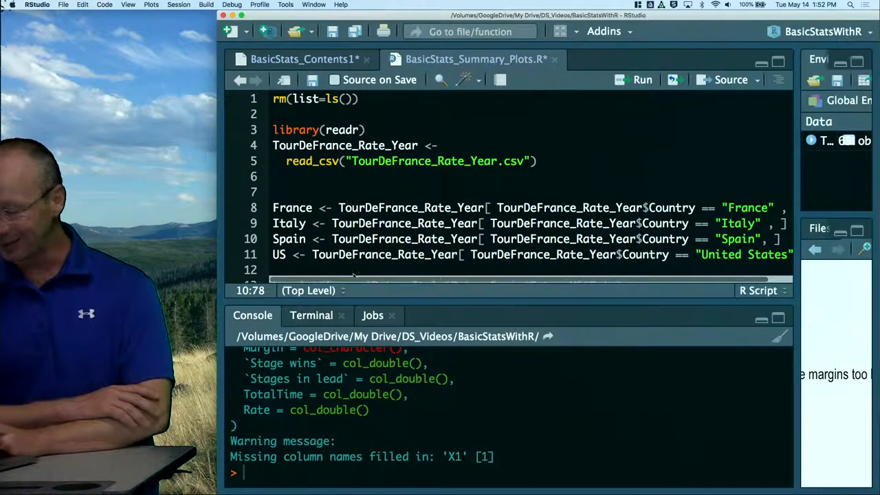
Step: Review the Spain subset line, highlighting its bracket and the Country column filter
double_click(288, 239)
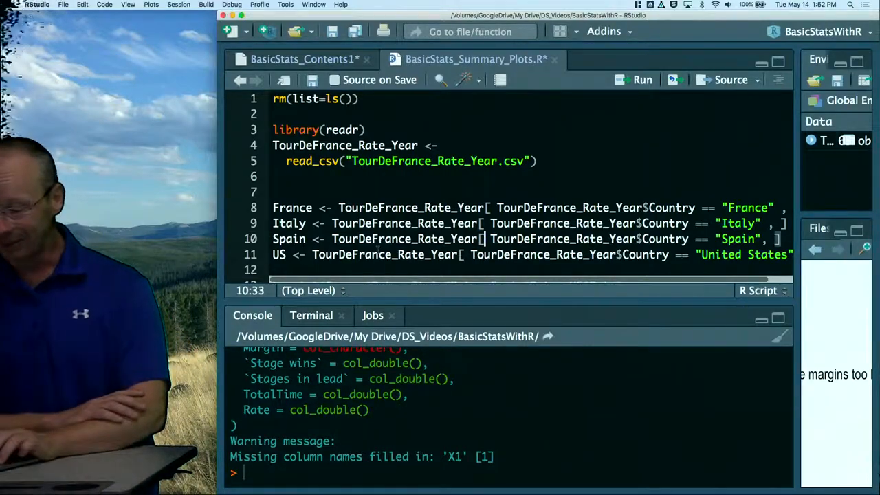
double_click(525, 239)
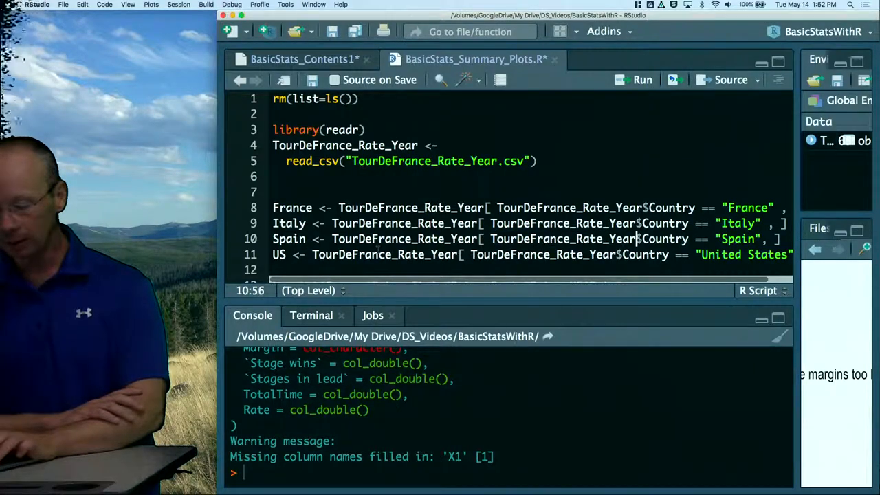
double_click(665, 239)
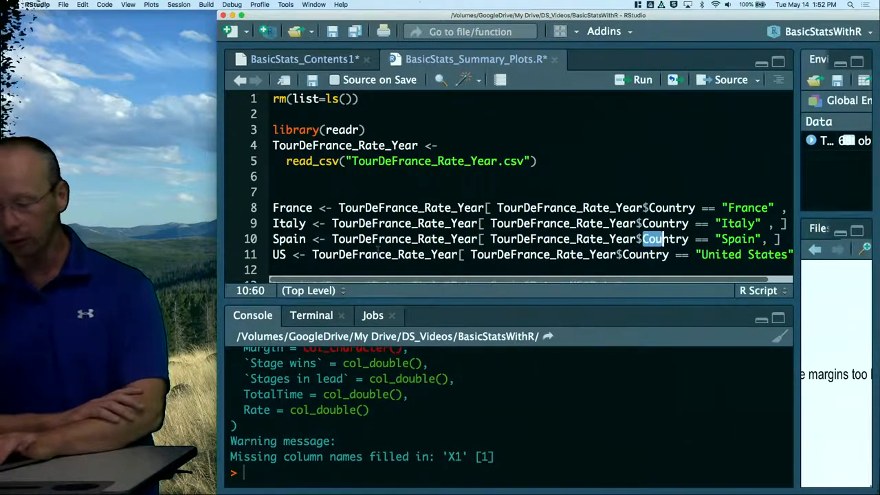